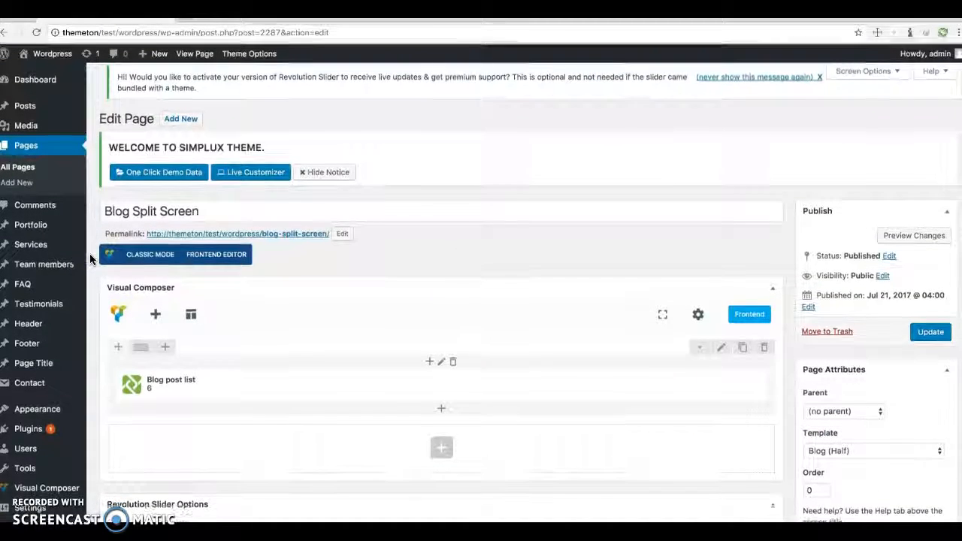
Step: Scroll past Visual Composer to the Page Options Header Layout Style thumbnails
{"action": "scroll", "scroll_direction": "down", "scroll_amount": 3}
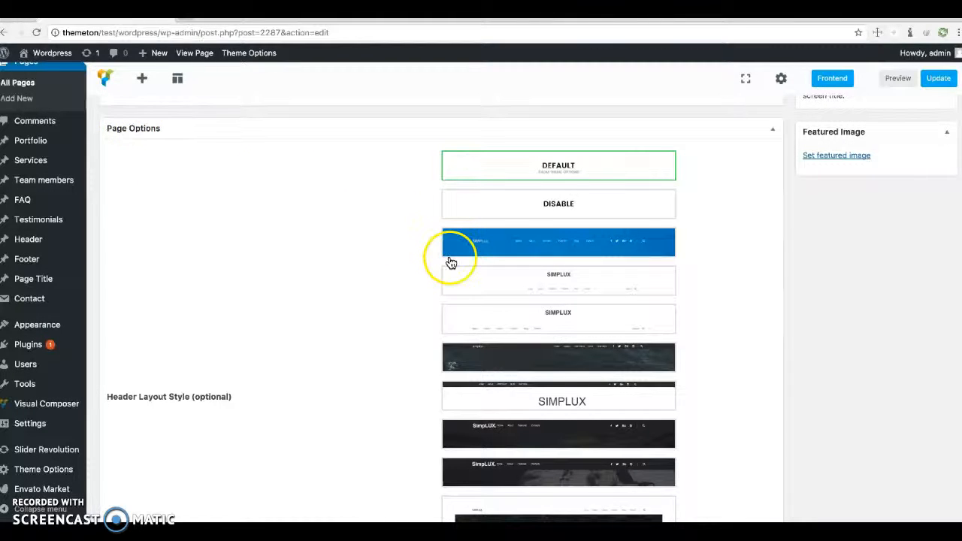
{"action": "scroll", "scroll_direction": "down", "scroll_amount": 3}
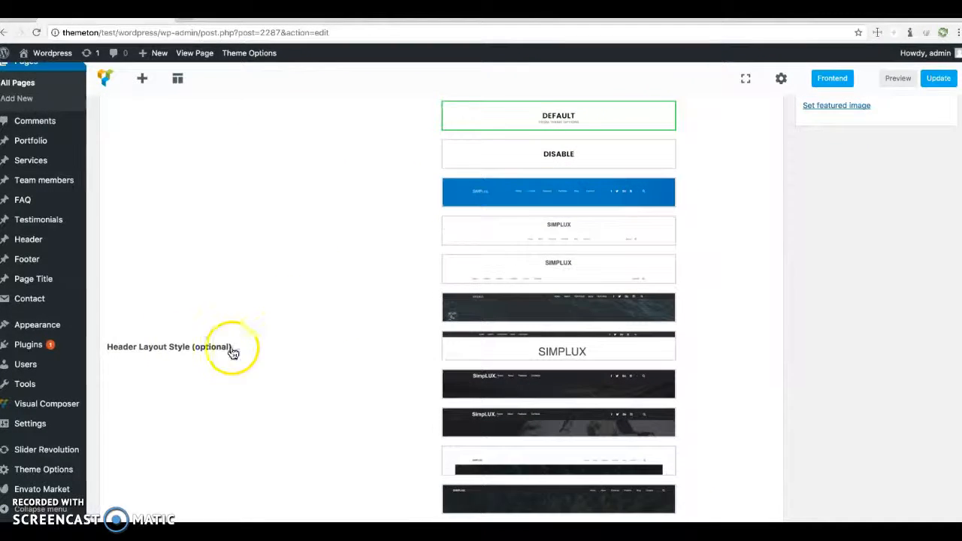
{"action": "scroll", "scroll_direction": "down", "scroll_amount": 3}
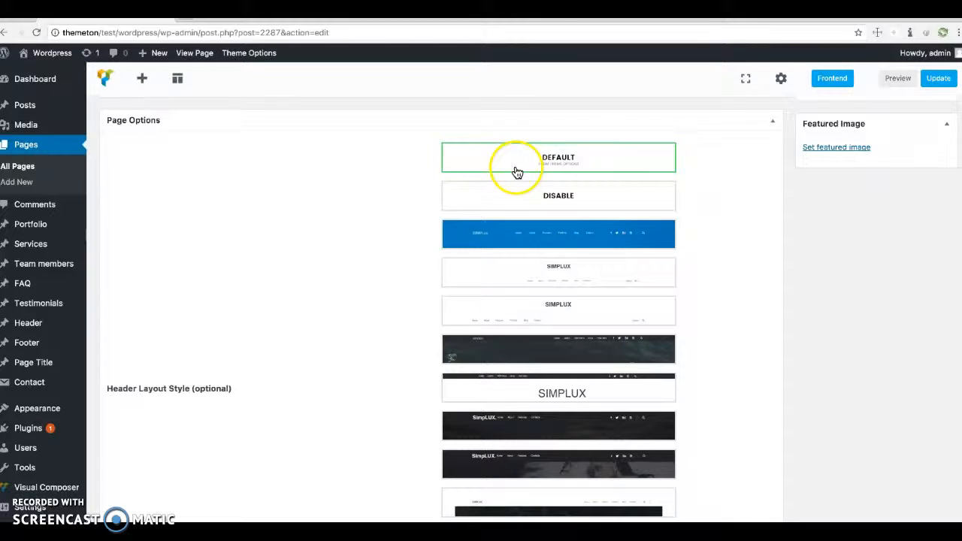
{"action": "mouse_move", "coordinate": [541, 194]}
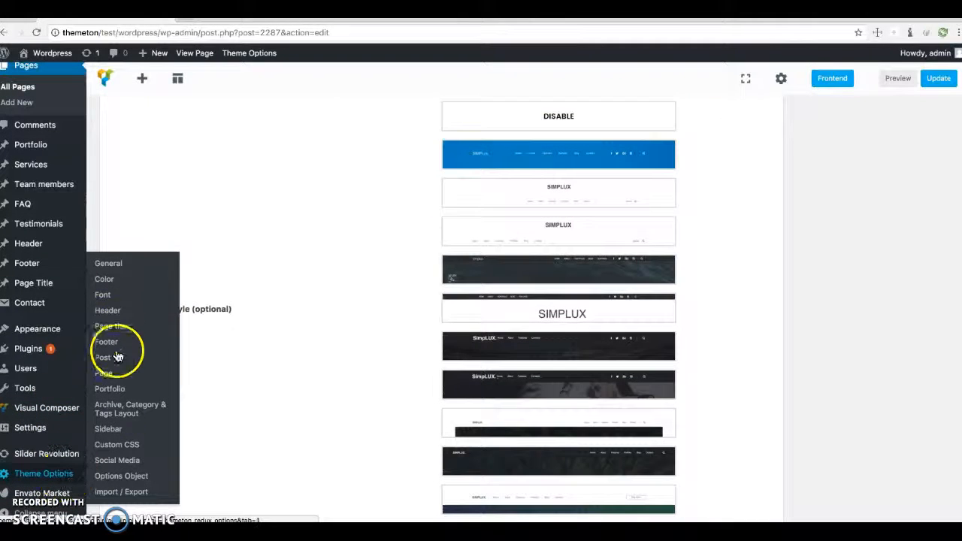
Step: Choose the dark SimpLUX header thumbnail with a background image as Header Layout Style
{"action": "left_click", "coordinate": [108, 311]}
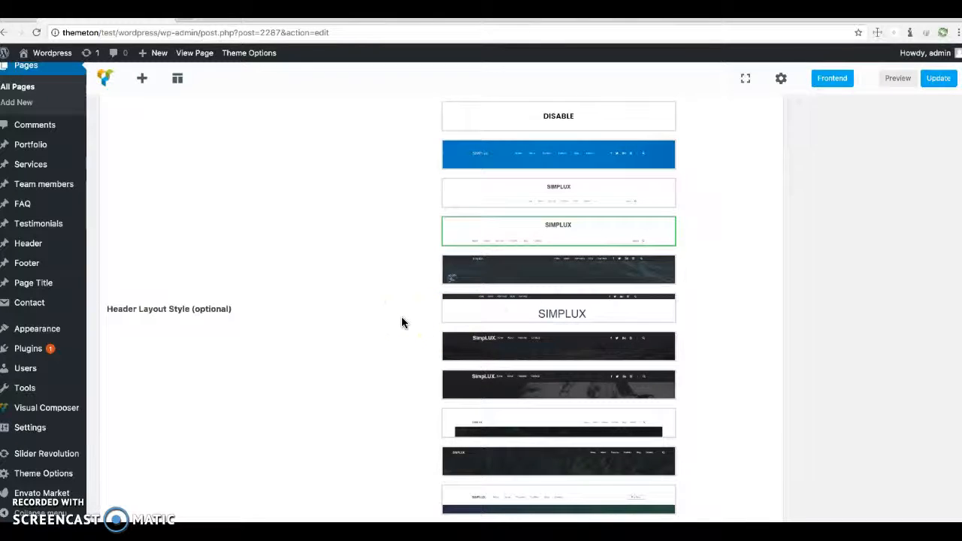
{"action": "left_click", "coordinate": [450, 299]}
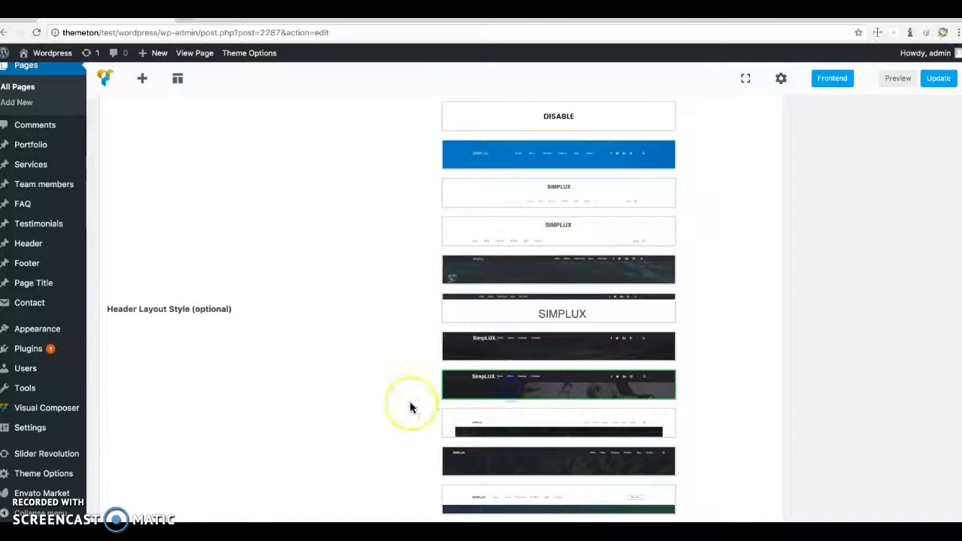
{"action": "scroll", "scroll_direction": "down", "scroll_amount": 3}
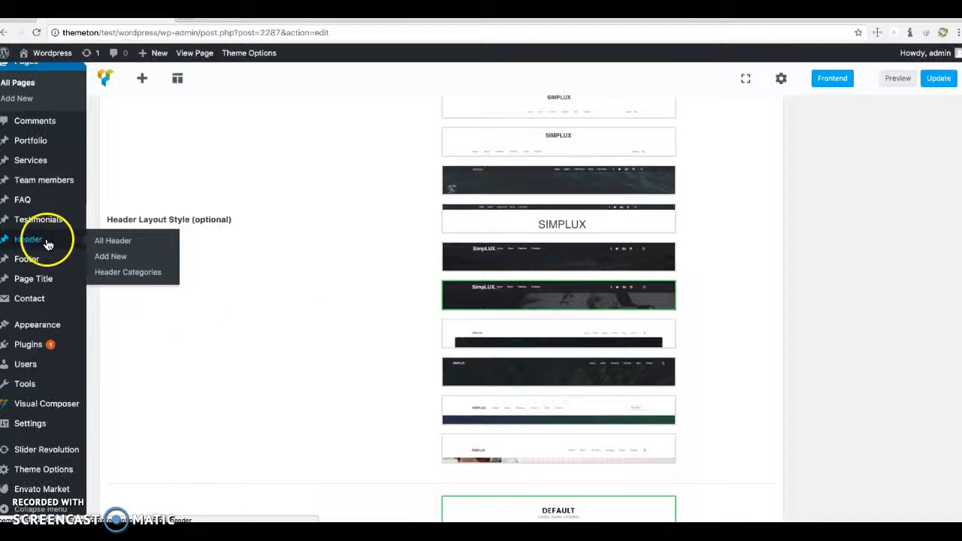
{"action": "scroll", "scroll_direction": "down", "scroll_amount": 3}
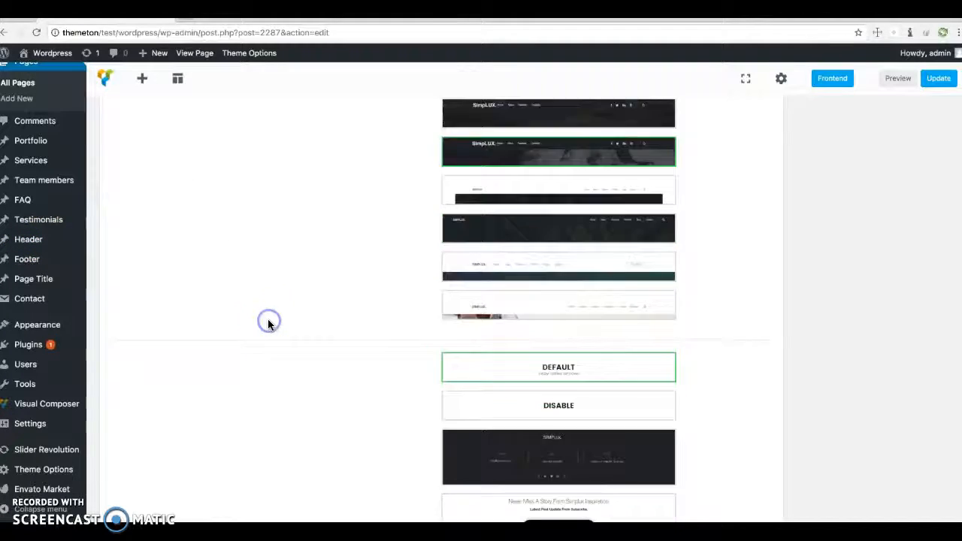
{"action": "scroll", "scroll_direction": "down", "scroll_amount": 3}
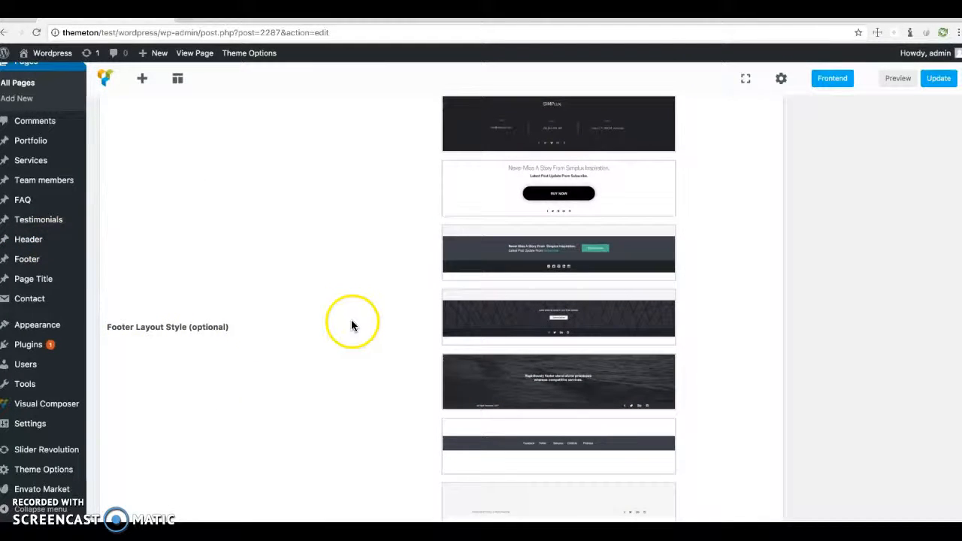
{"action": "mouse_move", "coordinate": [343, 336]}
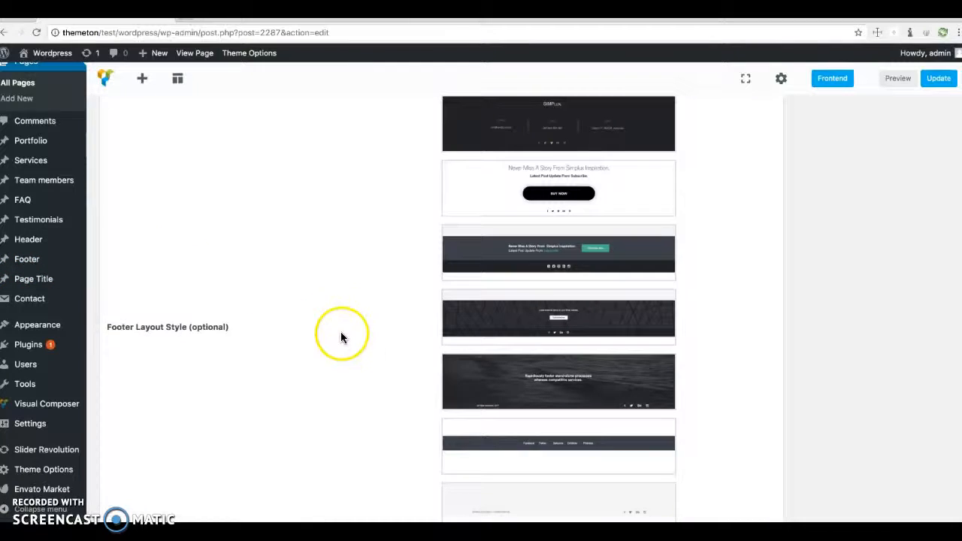
{"action": "scroll", "scroll_direction": "down", "scroll_amount": 3}
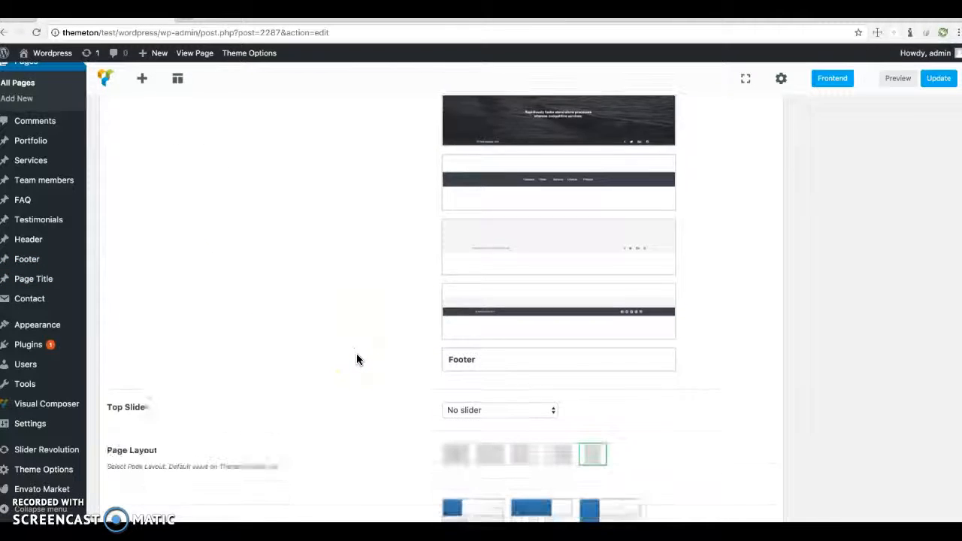
{"action": "scroll", "scroll_direction": "down", "scroll_amount": 3}
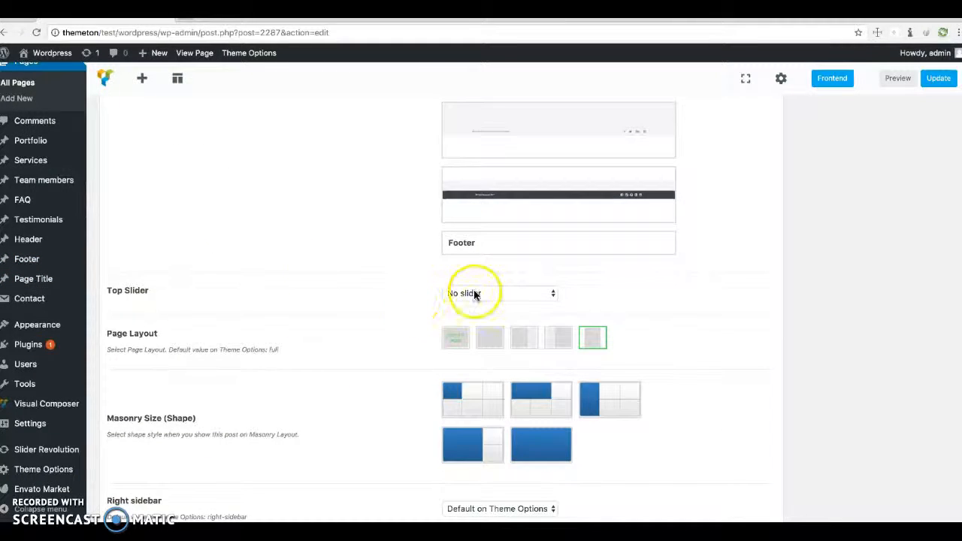
Step: Keep No slider, select the fourth Page Layout icon, and leave both sidebars on Default
{"action": "left_click", "coordinate": [500, 293]}
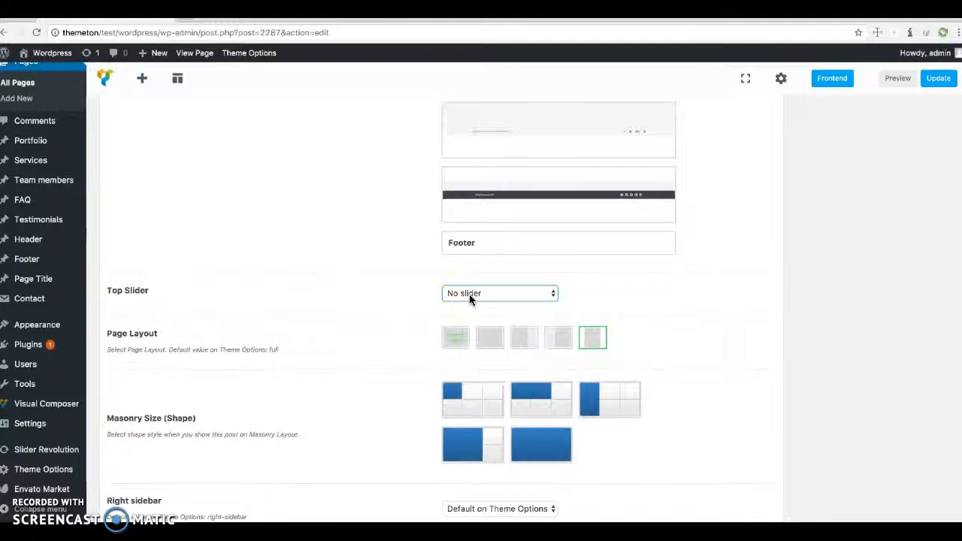
{"action": "left_click", "coordinate": [500, 293]}
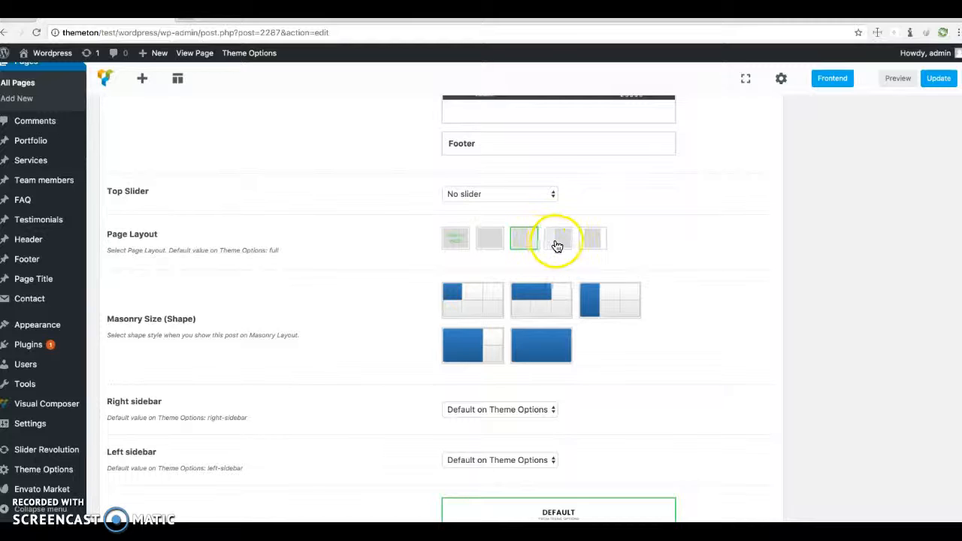
{"action": "left_click", "coordinate": [500, 410]}
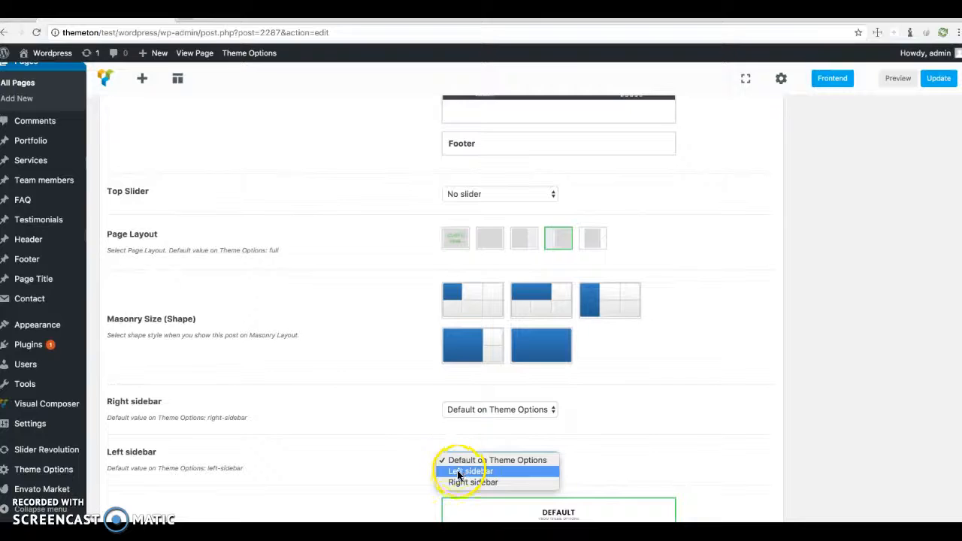
{"action": "left_click", "coordinate": [498, 459]}
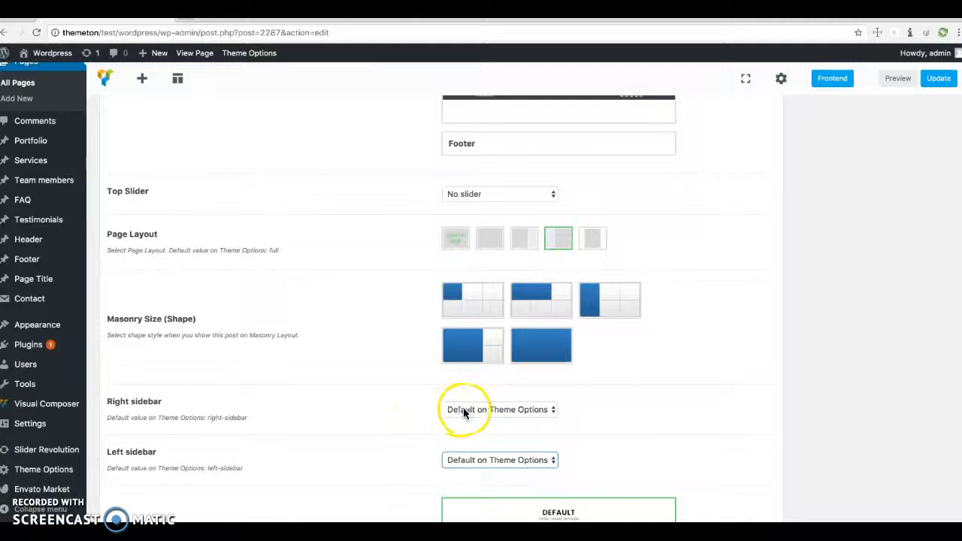
{"action": "left_click", "coordinate": [500, 460]}
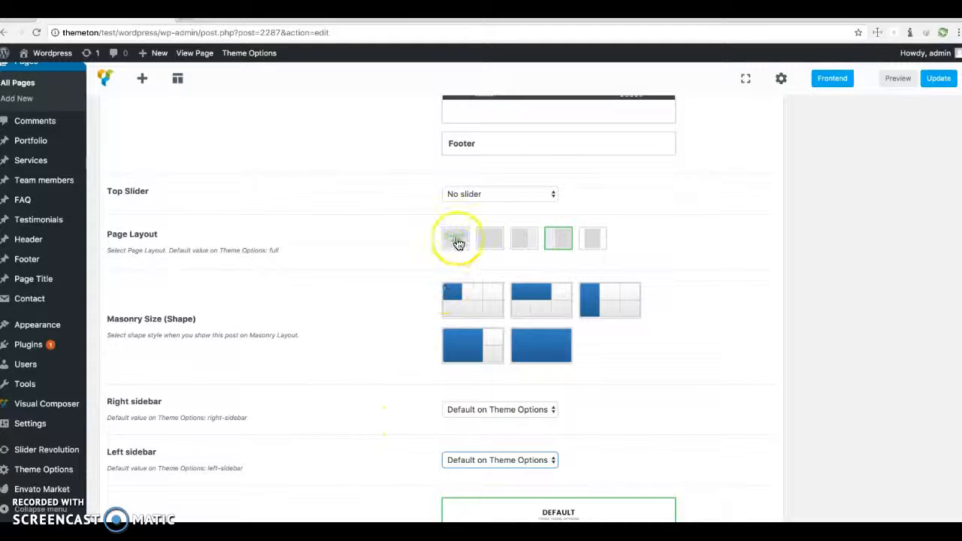
Step: Switch Page Layout back to full width and bring up the Default Templates library
{"action": "left_click", "coordinate": [456, 238]}
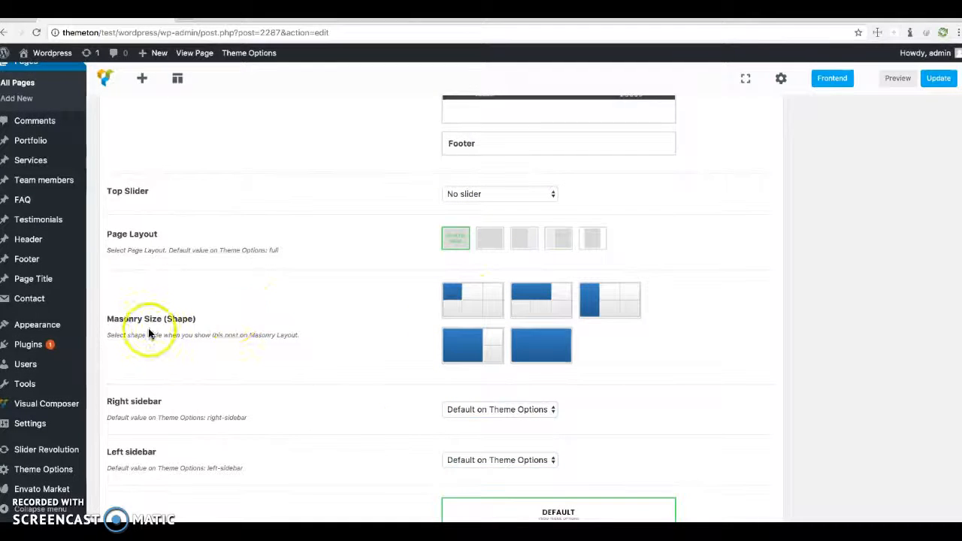
{"action": "mouse_move", "coordinate": [352, 322]}
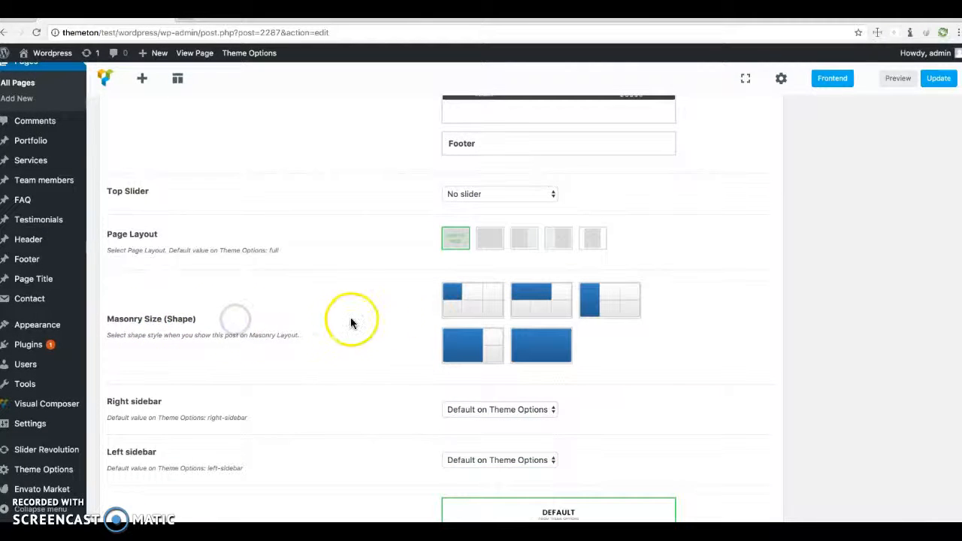
{"action": "mouse_move", "coordinate": [393, 326]}
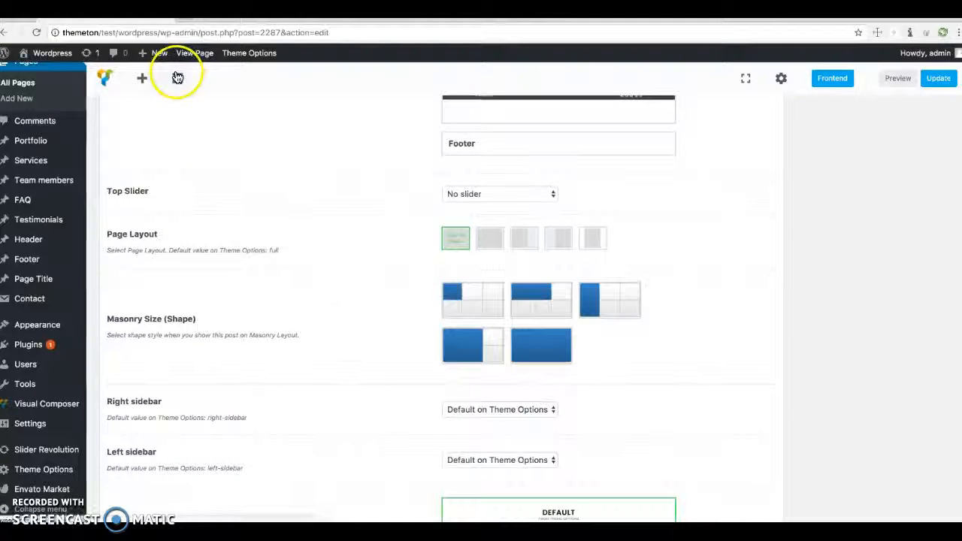
{"action": "left_click", "coordinate": [178, 78]}
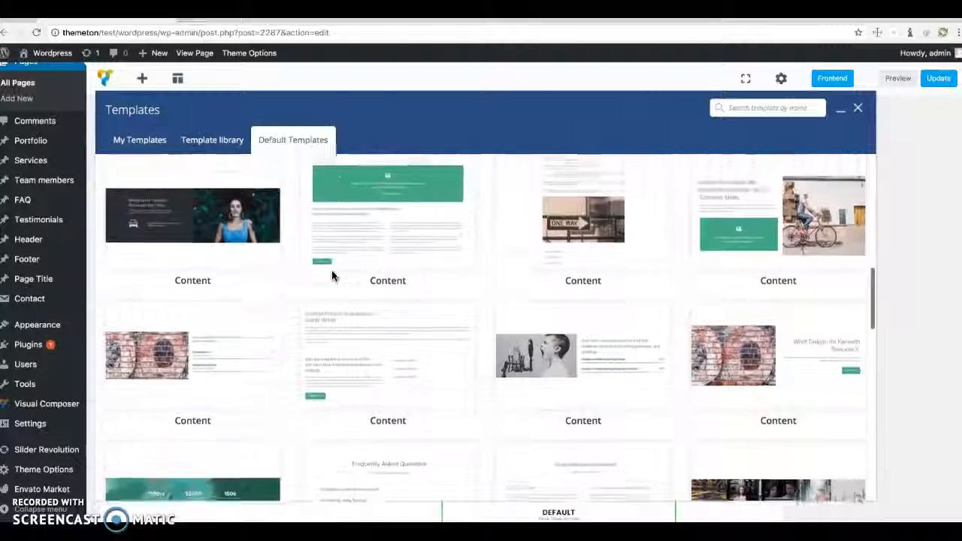
Step: Browse the default templates, then close the Templates panel
{"action": "scroll", "scroll_direction": "down", "scroll_amount": 3}
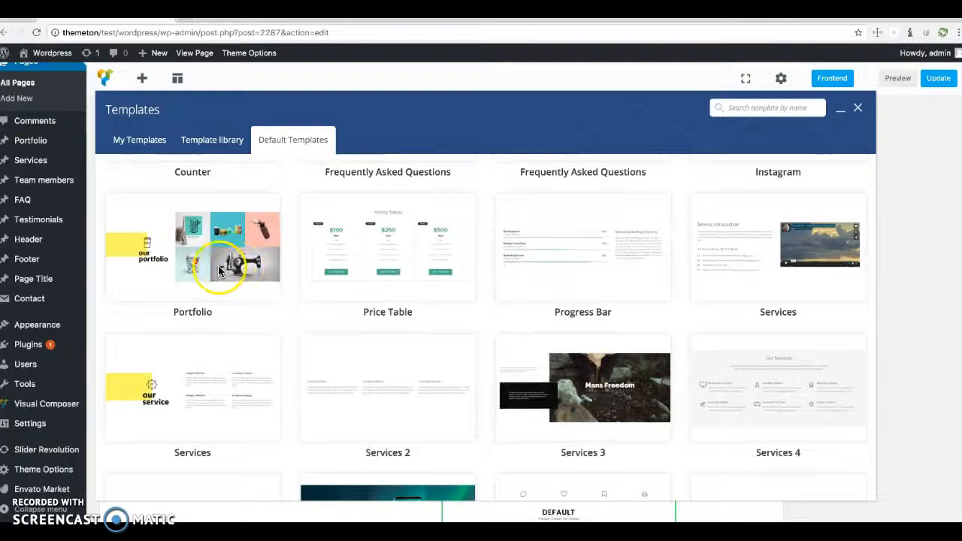
{"action": "mouse_move", "coordinate": [246, 263]}
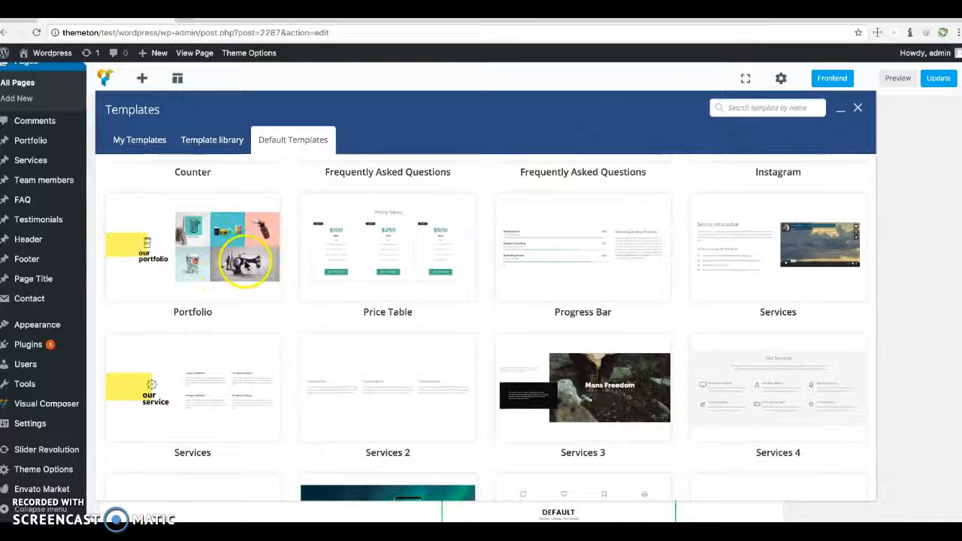
{"action": "mouse_move", "coordinate": [225, 248]}
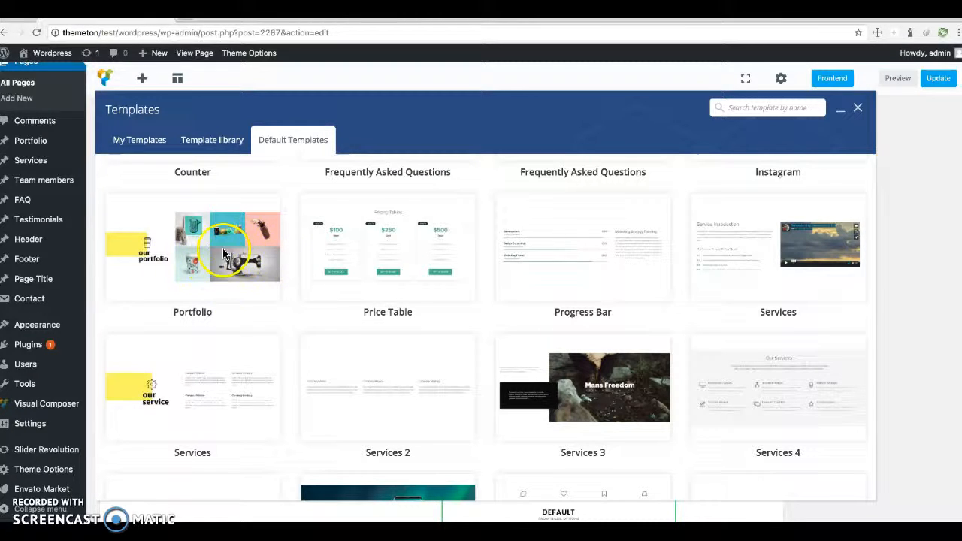
{"action": "mouse_move", "coordinate": [406, 222]}
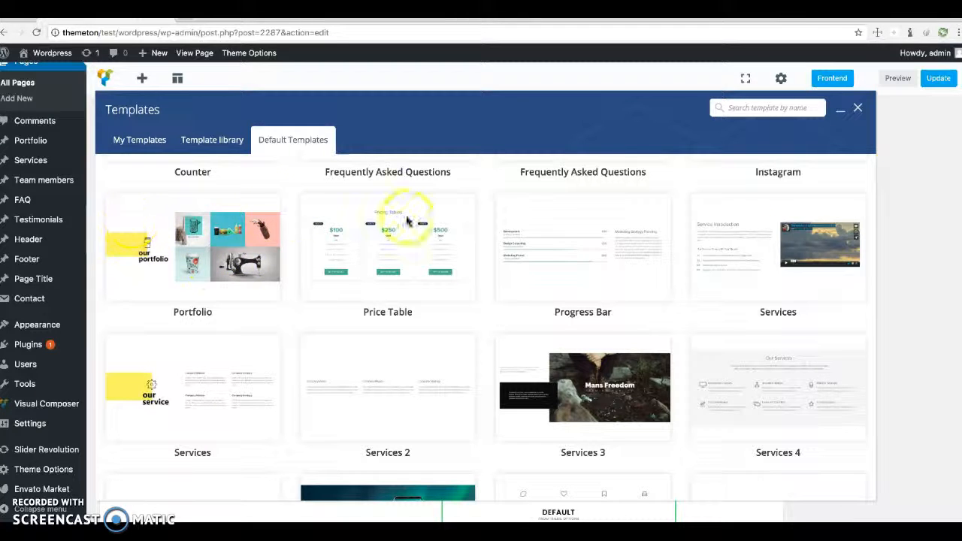
{"action": "left_click", "coordinate": [858, 108]}
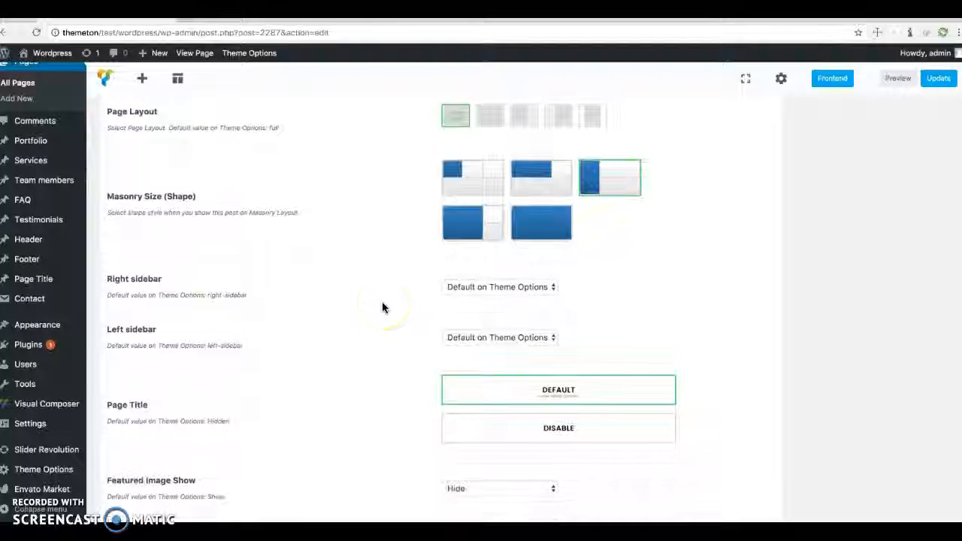
{"action": "scroll", "scroll_direction": "down", "scroll_amount": 3}
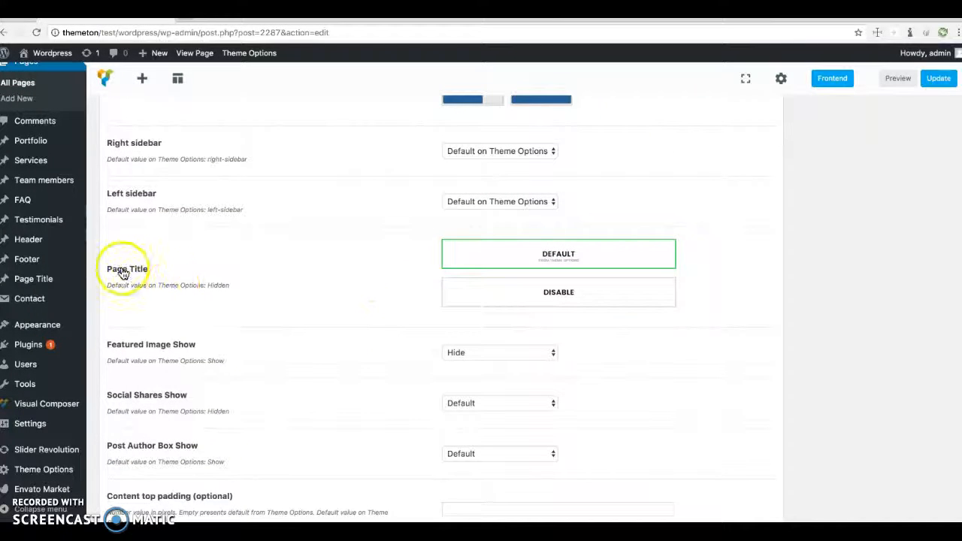
{"action": "mouse_move", "coordinate": [476, 285]}
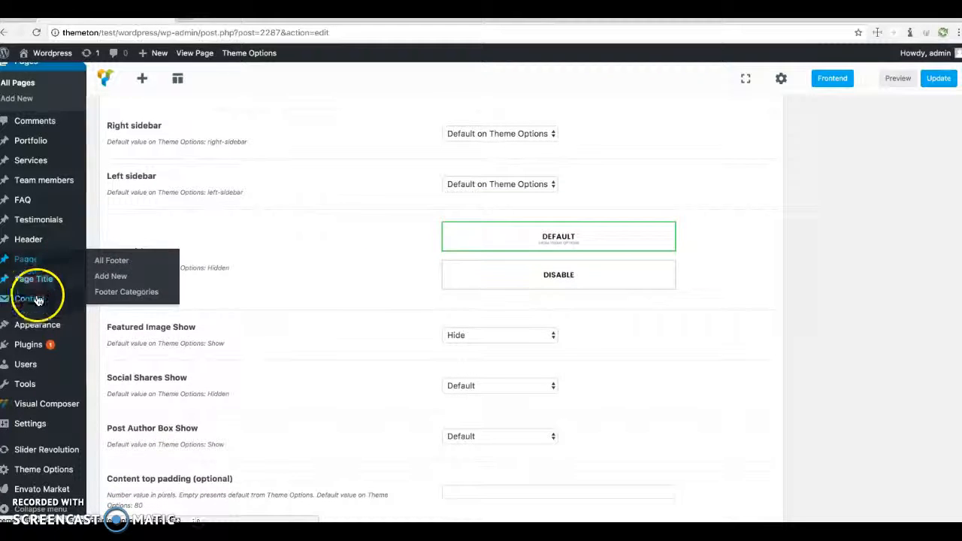
{"action": "mouse_move", "coordinate": [491, 277]}
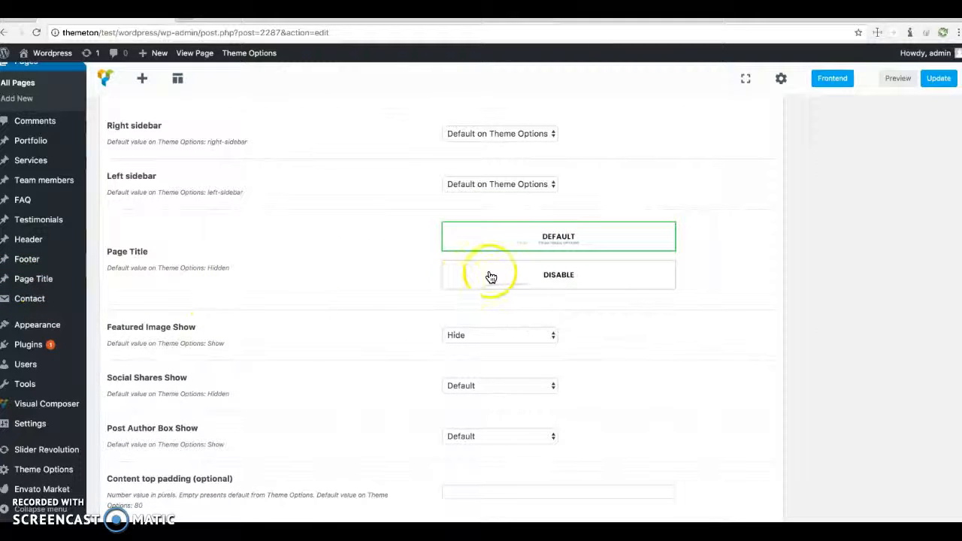
{"action": "scroll", "scroll_direction": "down", "scroll_amount": 3}
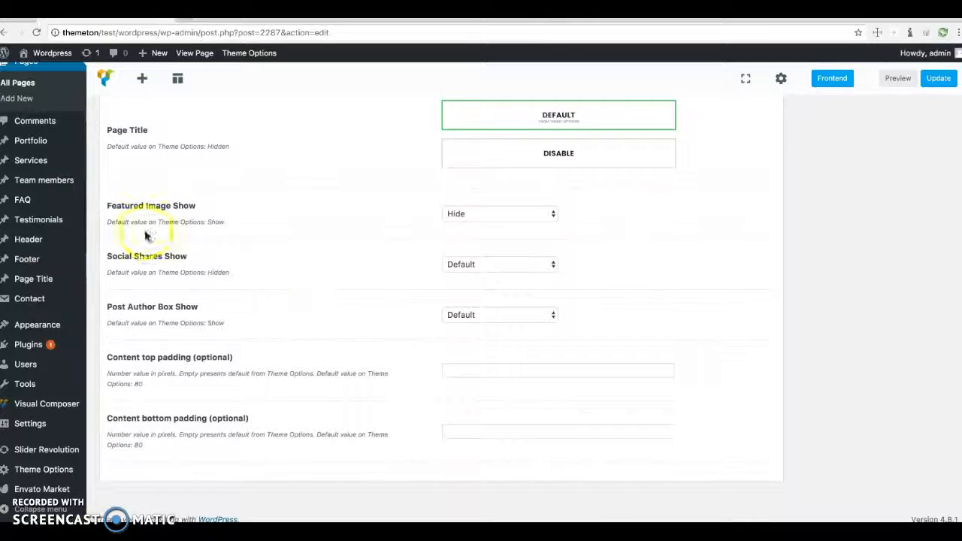
{"action": "left_click", "coordinate": [500, 213]}
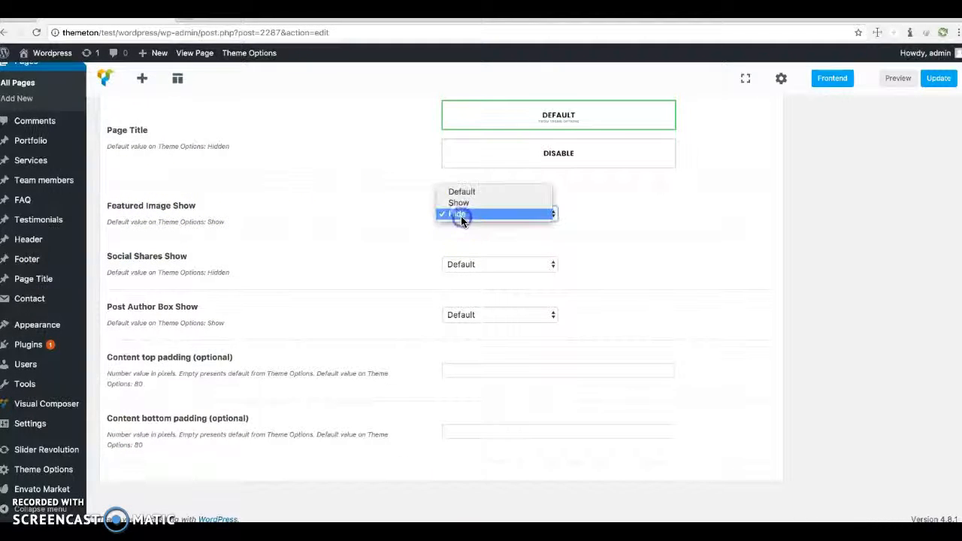
{"action": "left_click", "coordinate": [459, 214]}
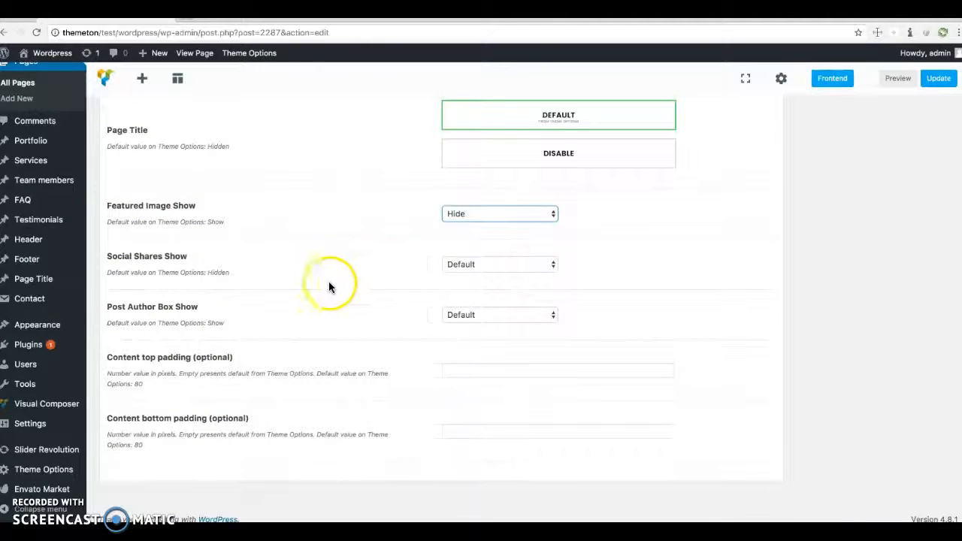
{"action": "mouse_move", "coordinate": [152, 323]}
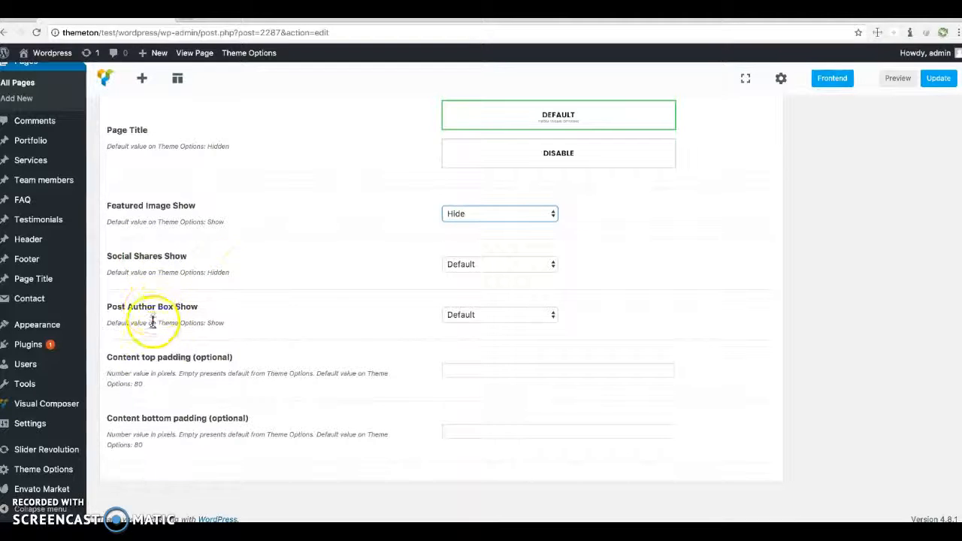
{"action": "mouse_move", "coordinate": [367, 378]}
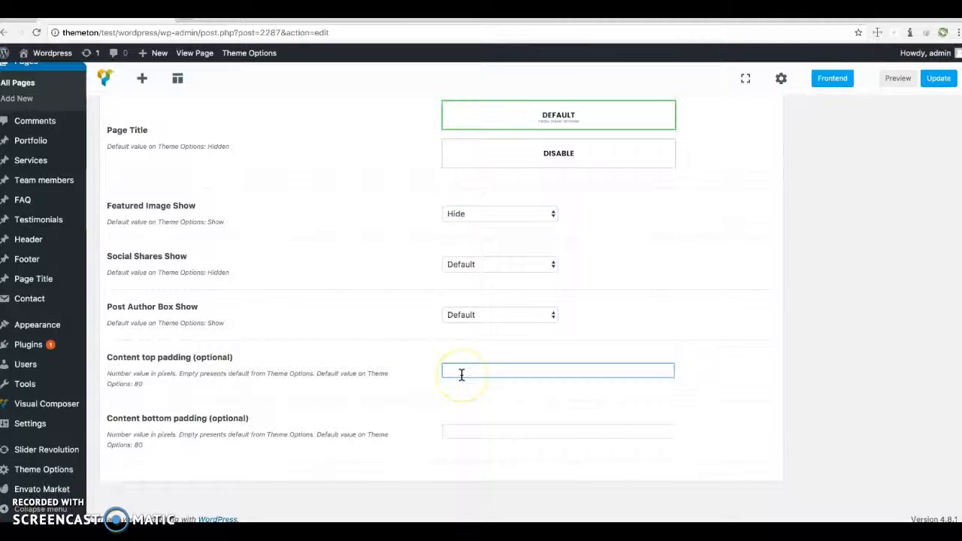
Step: Set both Content top padding and Content bottom padding to 0
{"action": "left_click", "coordinate": [461, 370]}
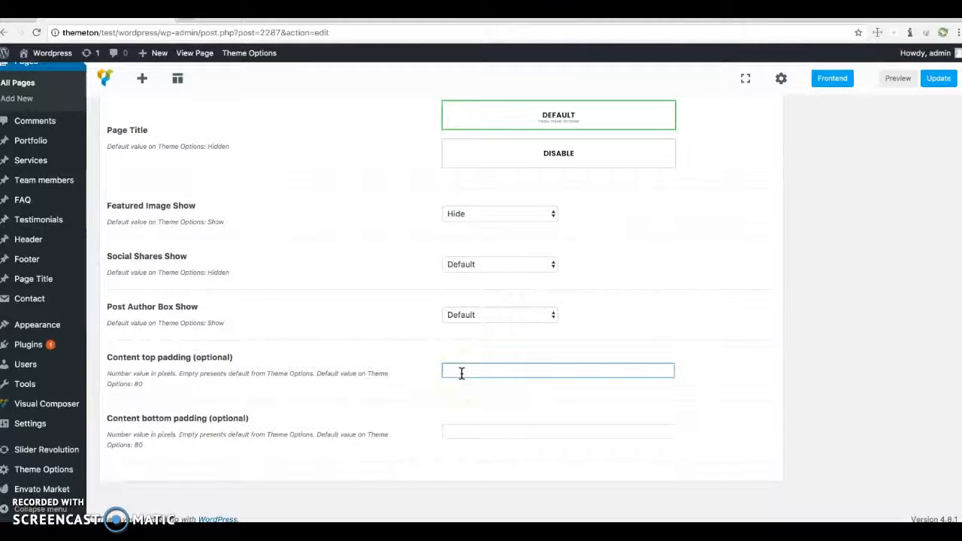
{"action": "type", "text": "0"}
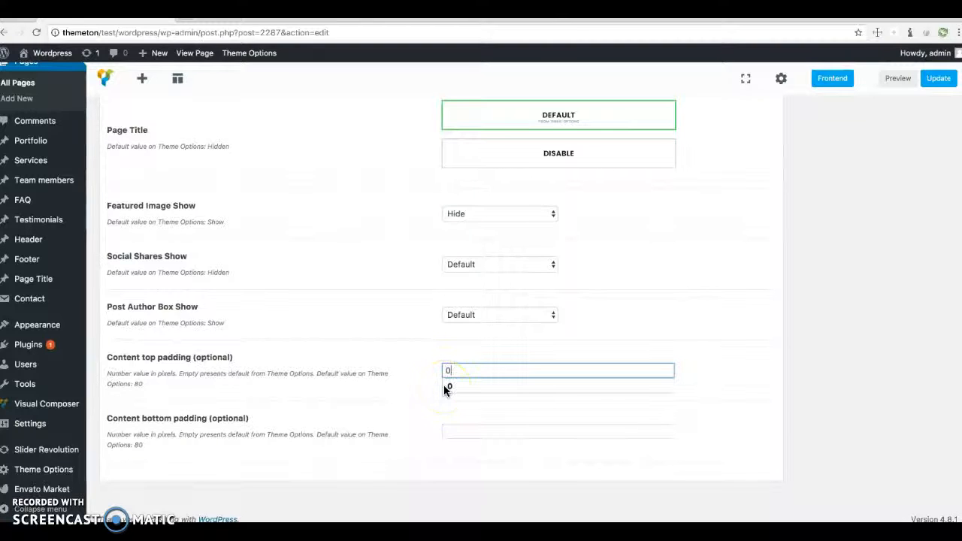
{"action": "left_click", "coordinate": [558, 431]}
{"action": "type", "text": "0"}
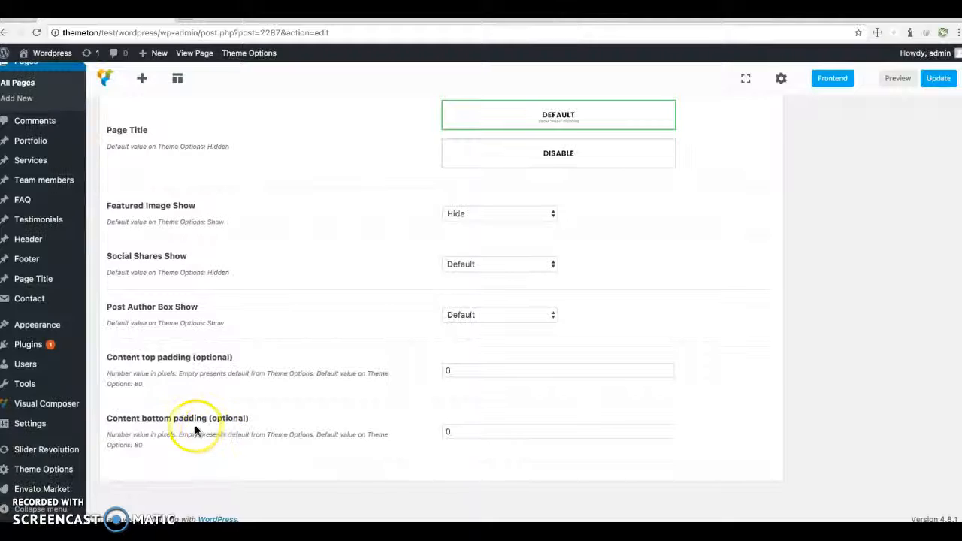
{"action": "mouse_move", "coordinate": [230, 431]}
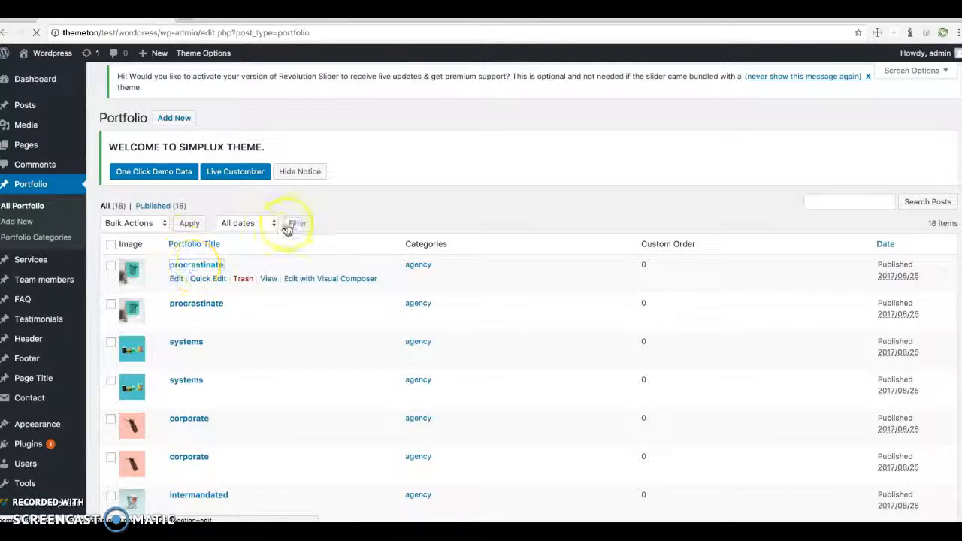
Step: Edit the procrastinate portfolio item and scroll to its Portfolio Options header layout styles
{"action": "left_click", "coordinate": [196, 265]}
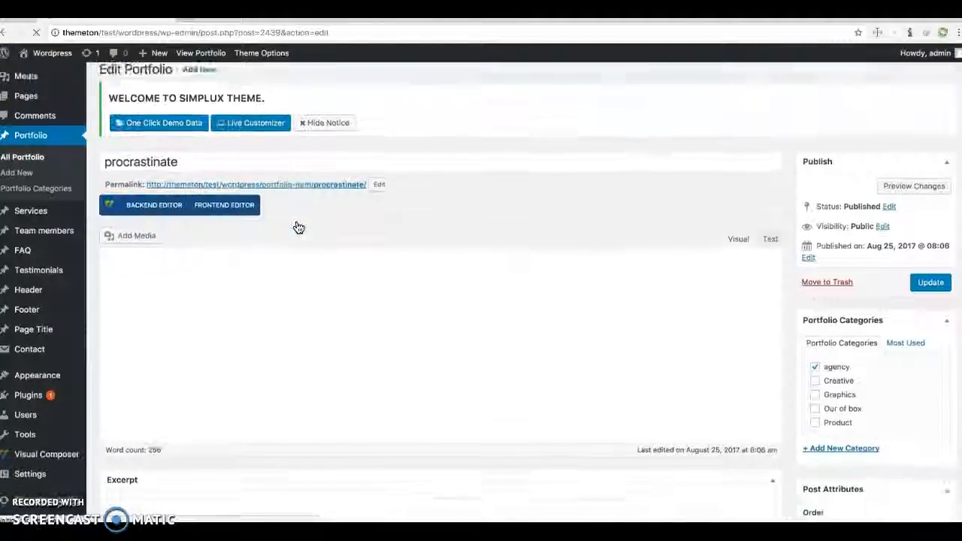
{"action": "scroll", "scroll_direction": "down", "scroll_amount": 3}
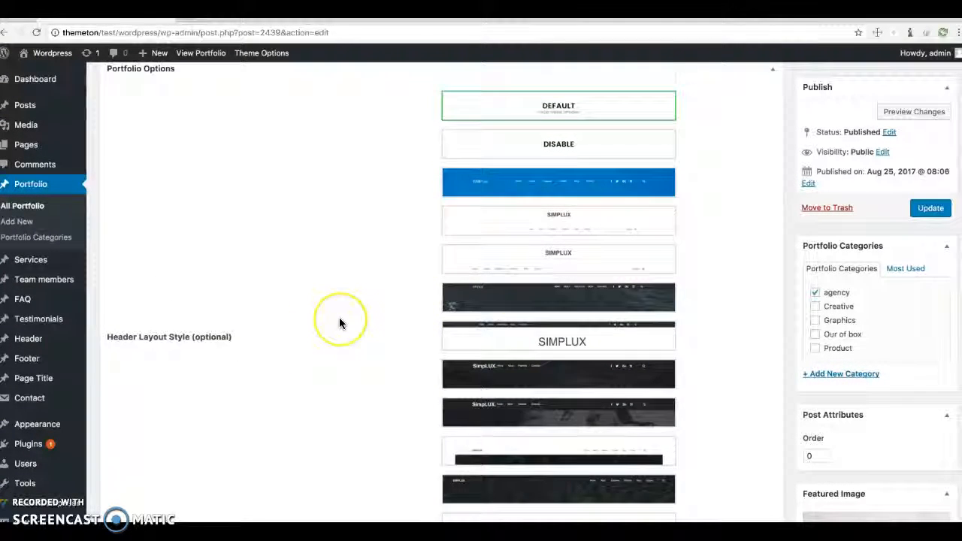
{"action": "scroll", "scroll_direction": "down", "scroll_amount": 3}
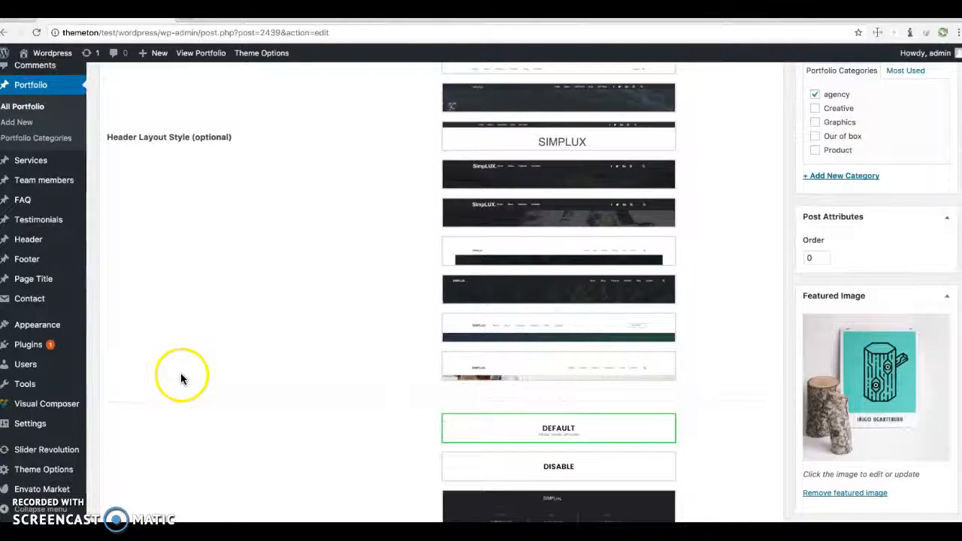